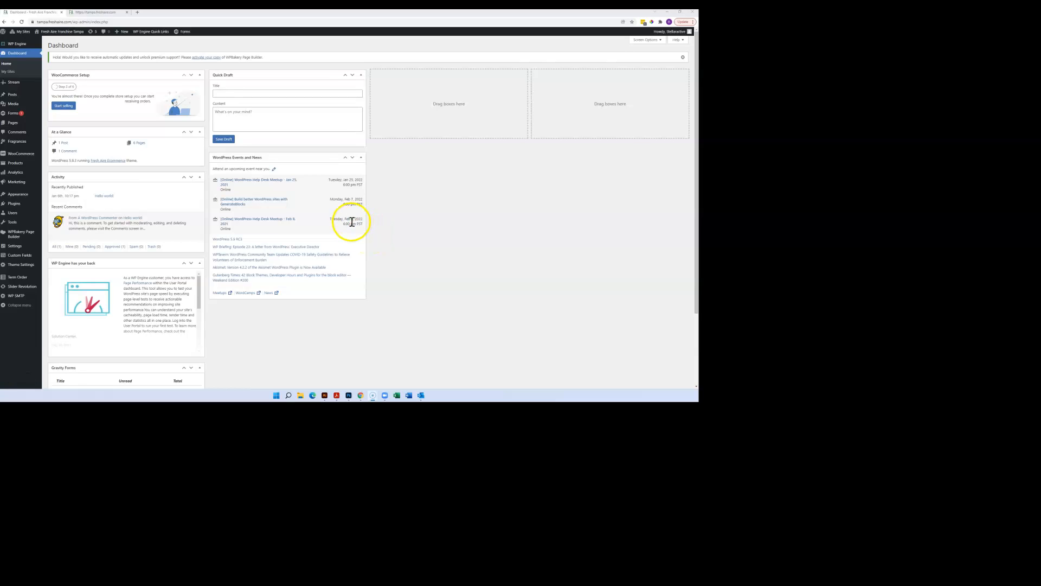
pyautogui.moveTo(400, 192)
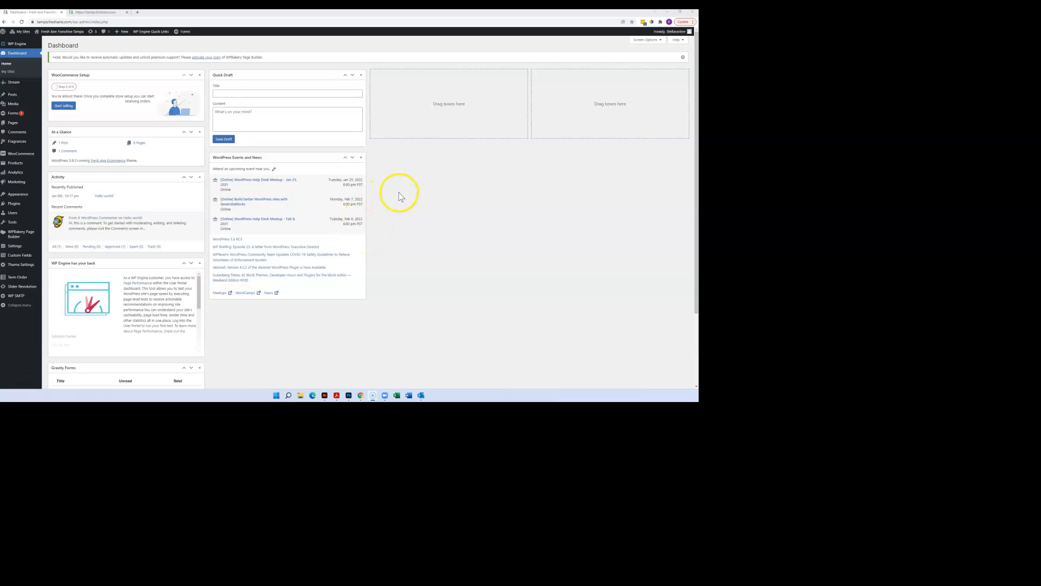
pyautogui.moveTo(400, 195)
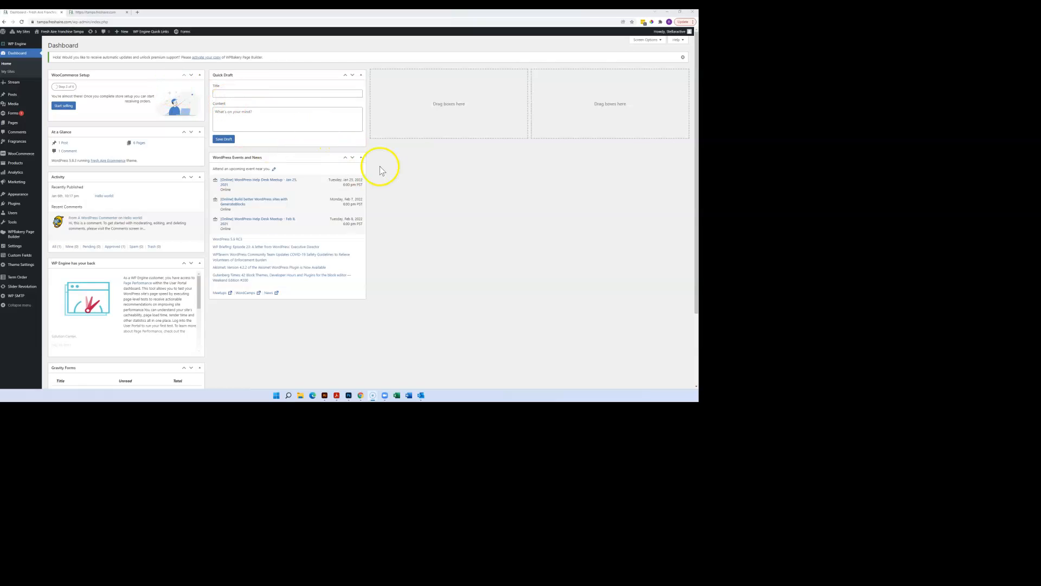
pyautogui.moveTo(395, 186)
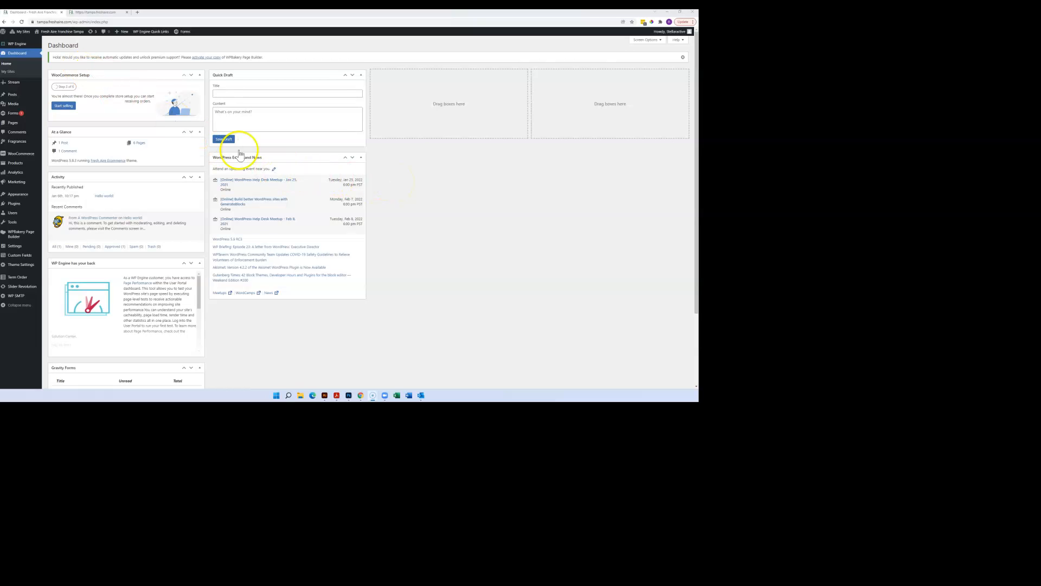
pyautogui.moveTo(133, 126)
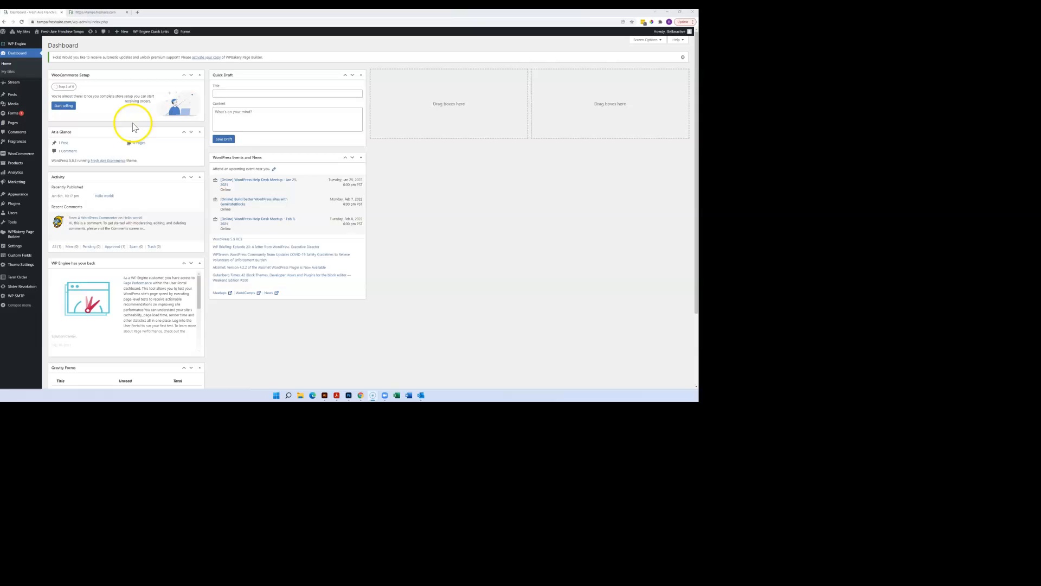
pyautogui.moveTo(435, 316)
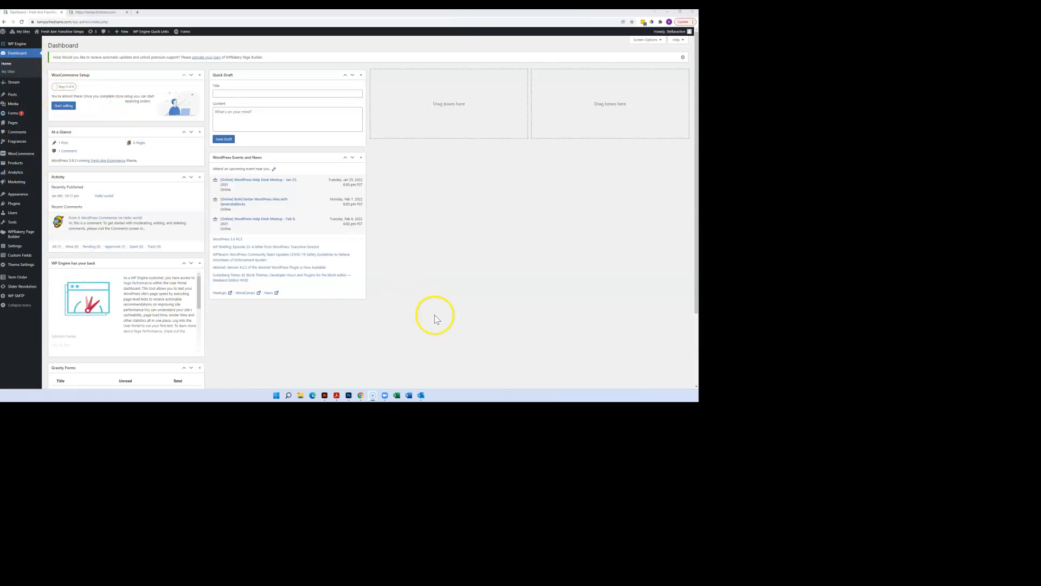
pyautogui.moveTo(13, 72)
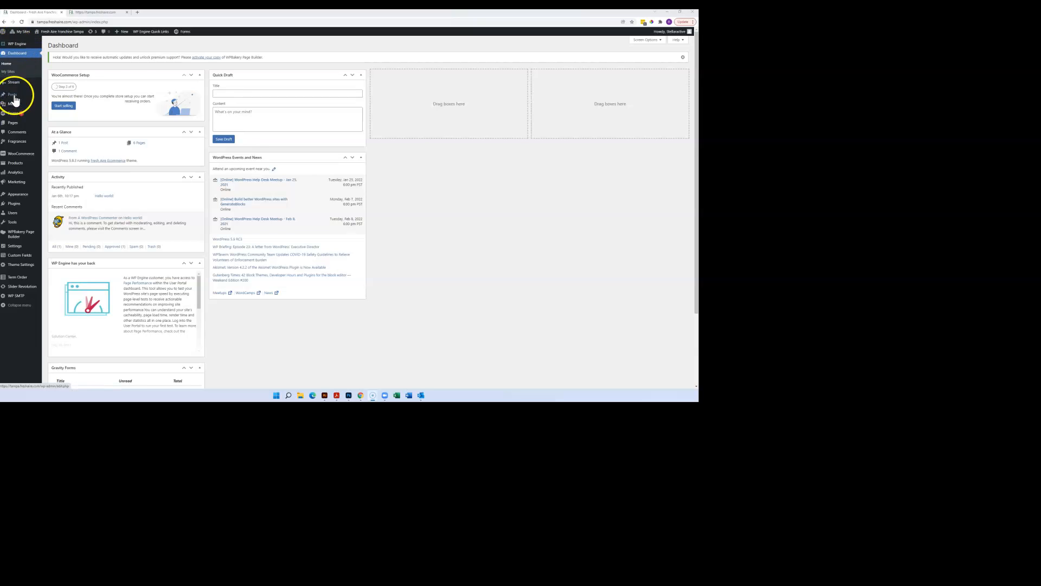
pyautogui.moveTo(284, 316)
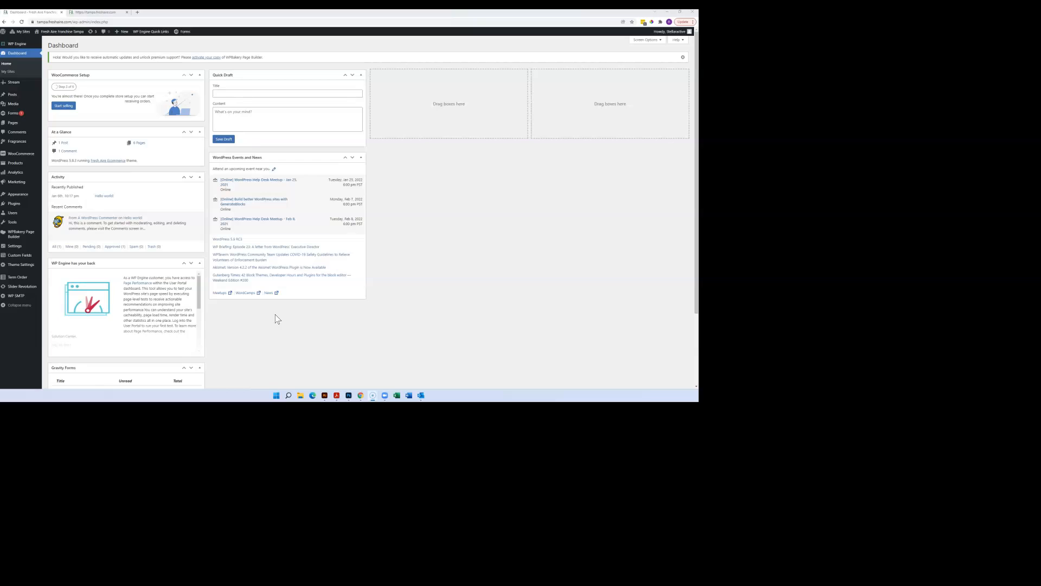
pyautogui.moveTo(224, 337)
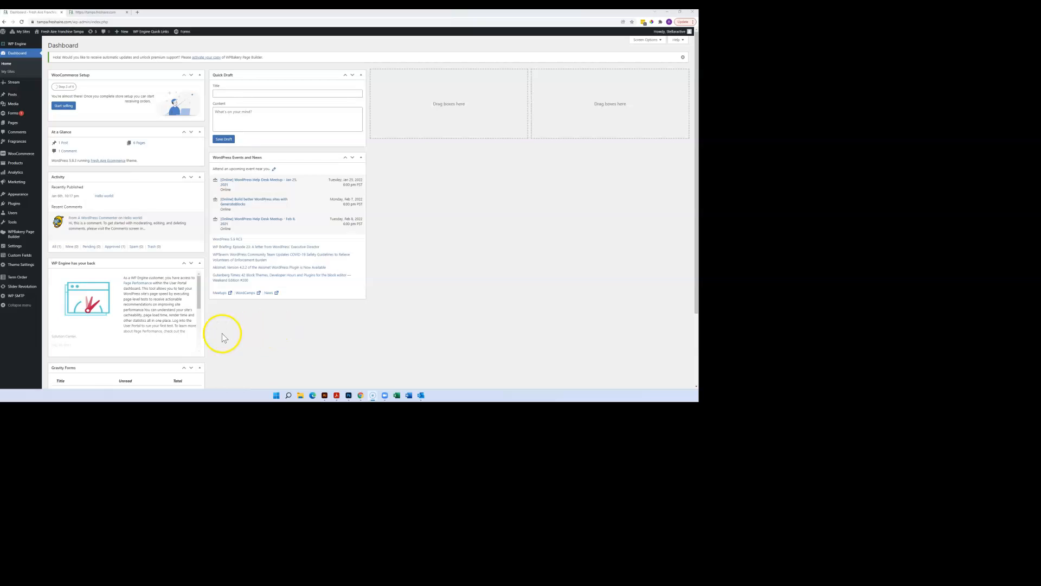
pyautogui.moveTo(229, 350)
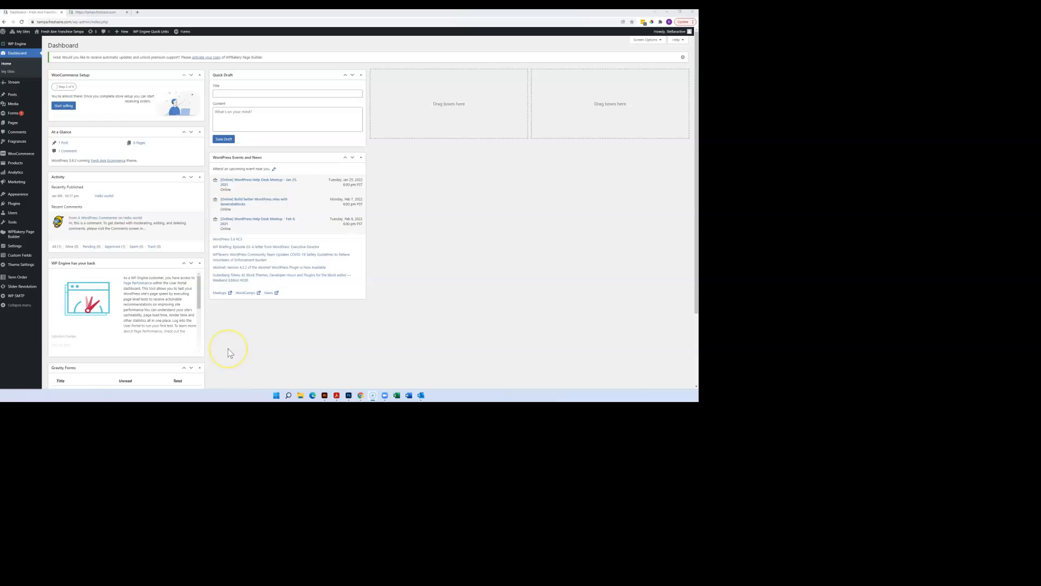
pyautogui.moveTo(190, 332)
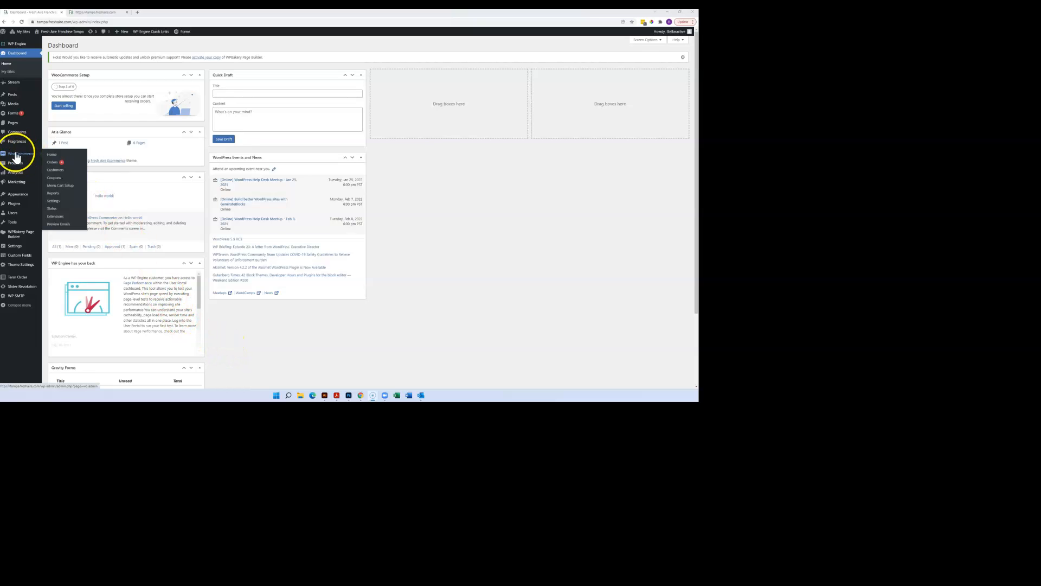
pyautogui.moveTo(52, 162)
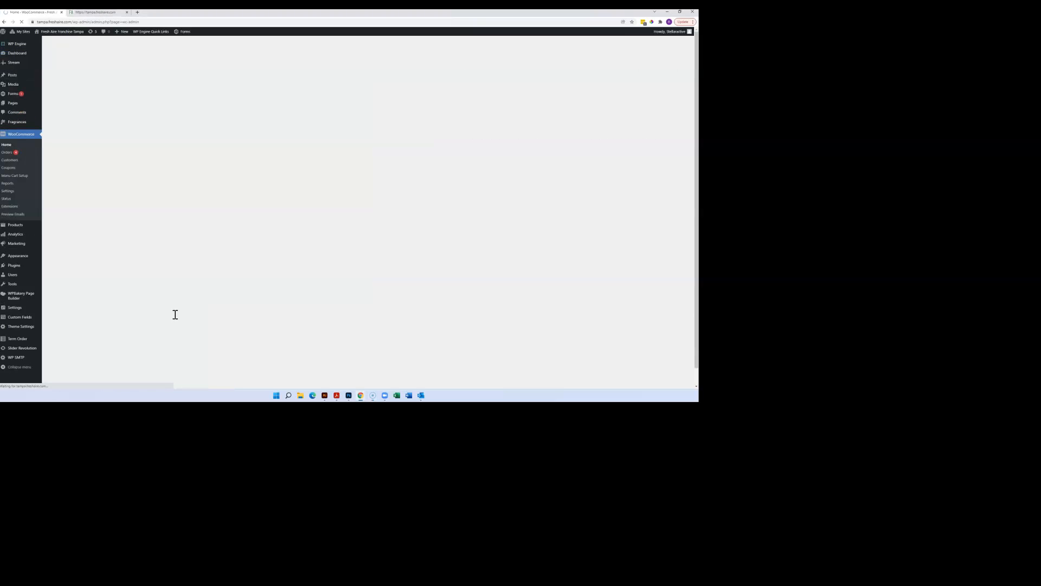
# Show the WooCommerce Orders list with its seven Processing and Cancelled orders.
pyautogui.click(6, 152)
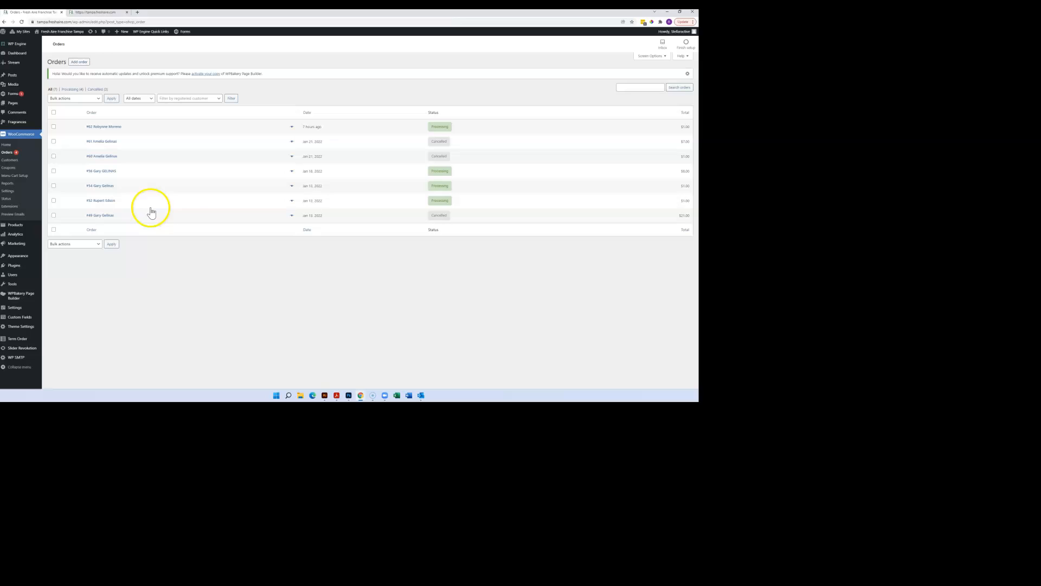
pyautogui.moveTo(407, 305)
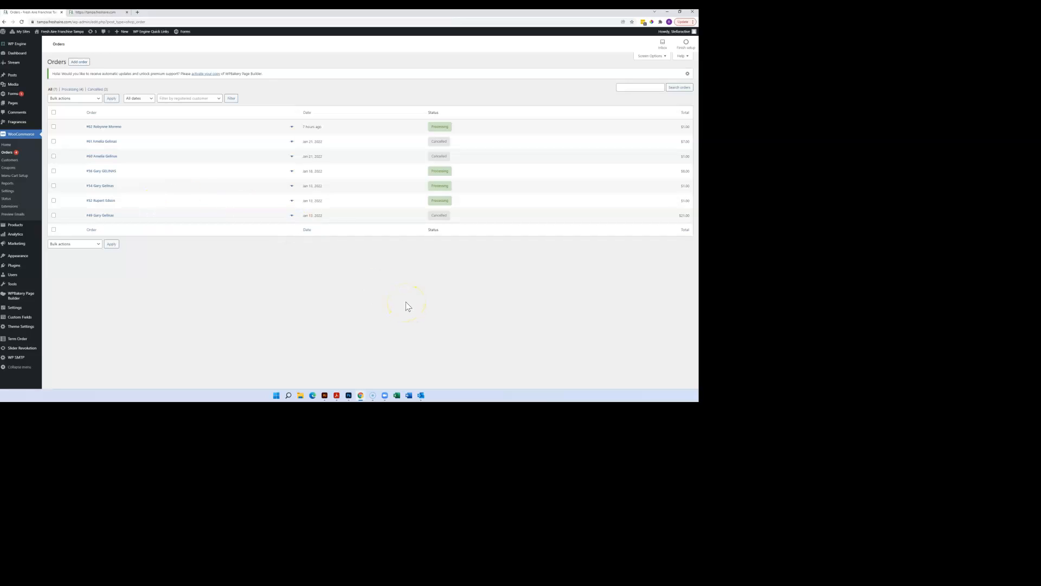
pyautogui.moveTo(400, 246)
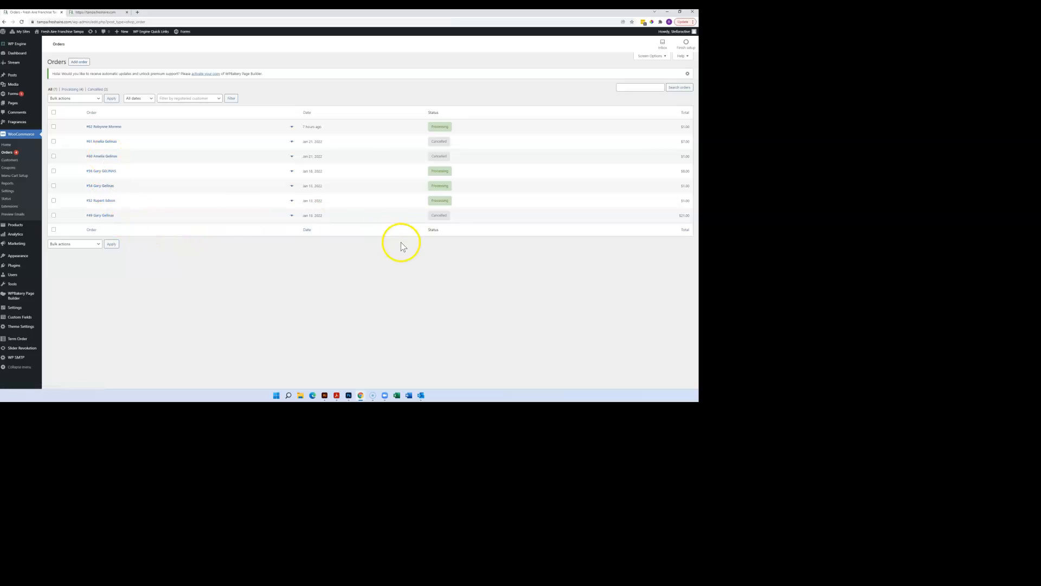
pyautogui.moveTo(613, 243)
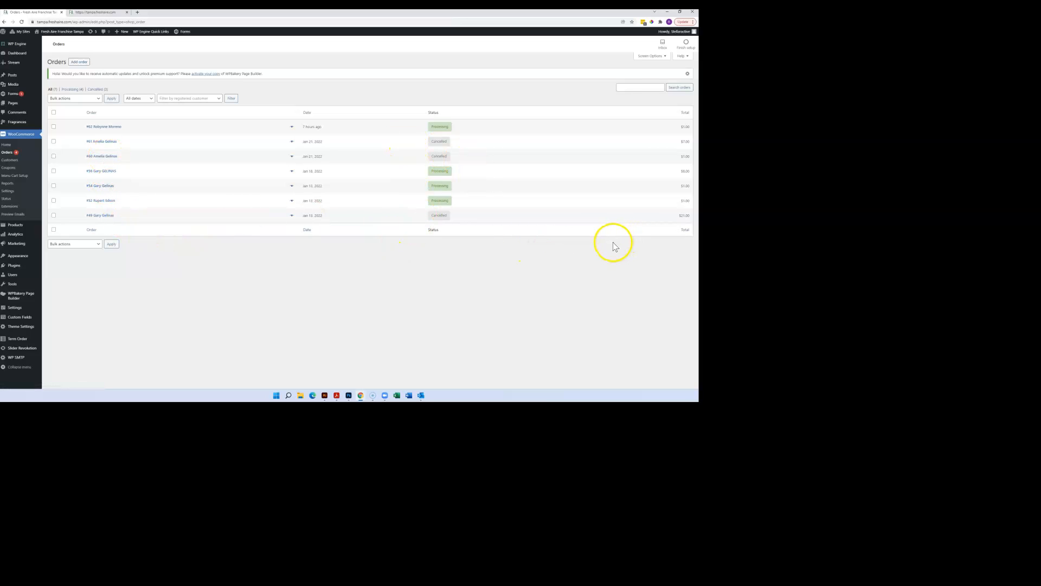
pyautogui.moveTo(606, 250)
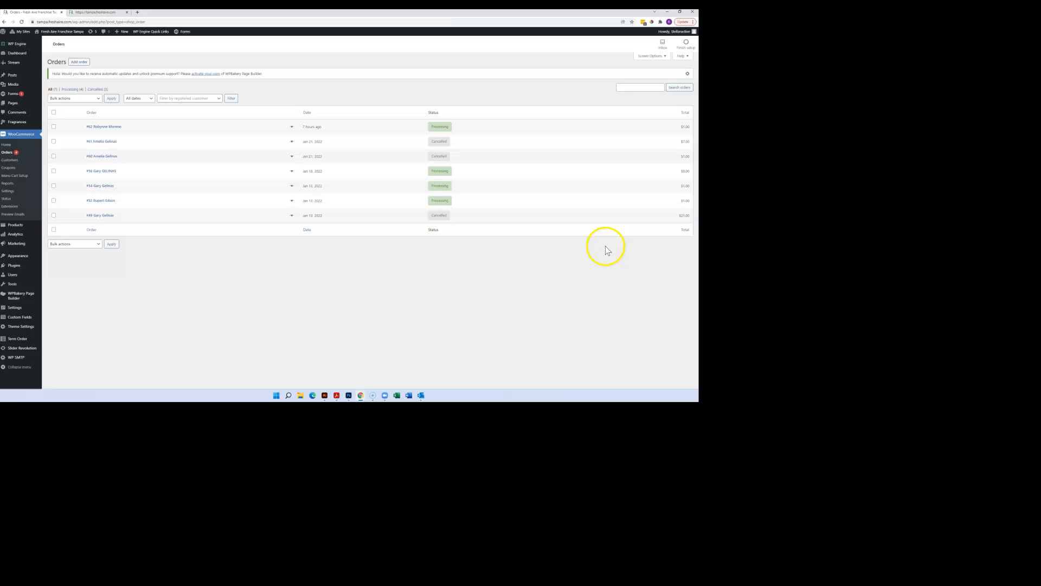
pyautogui.moveTo(684, 124)
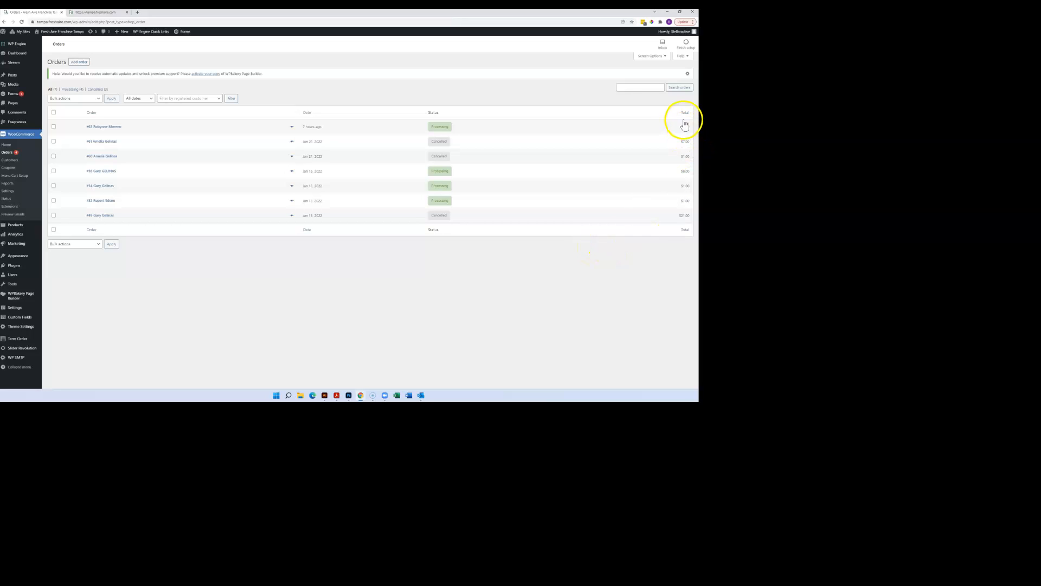
pyautogui.moveTo(593, 182)
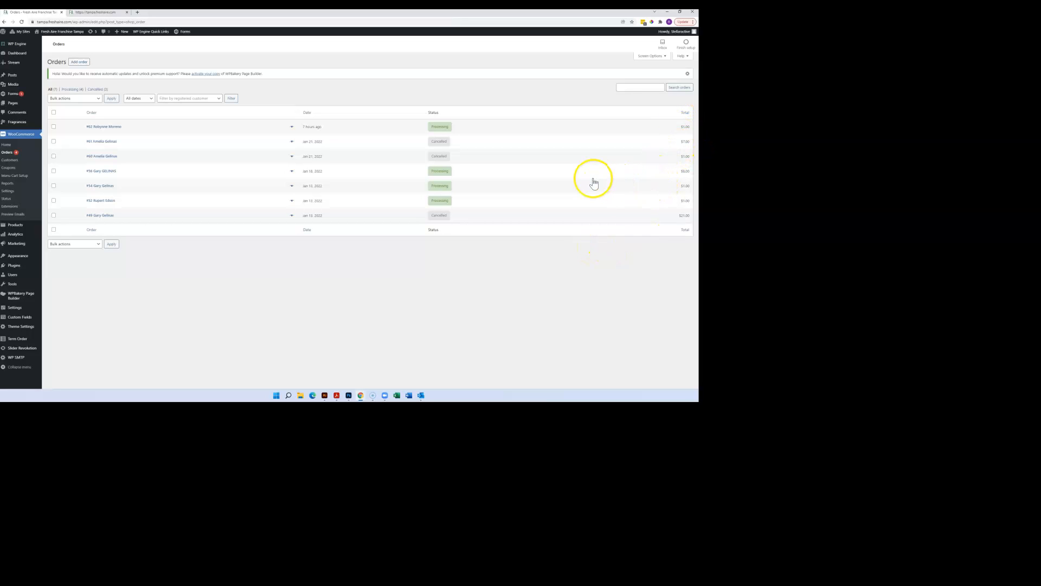
pyautogui.moveTo(565, 182)
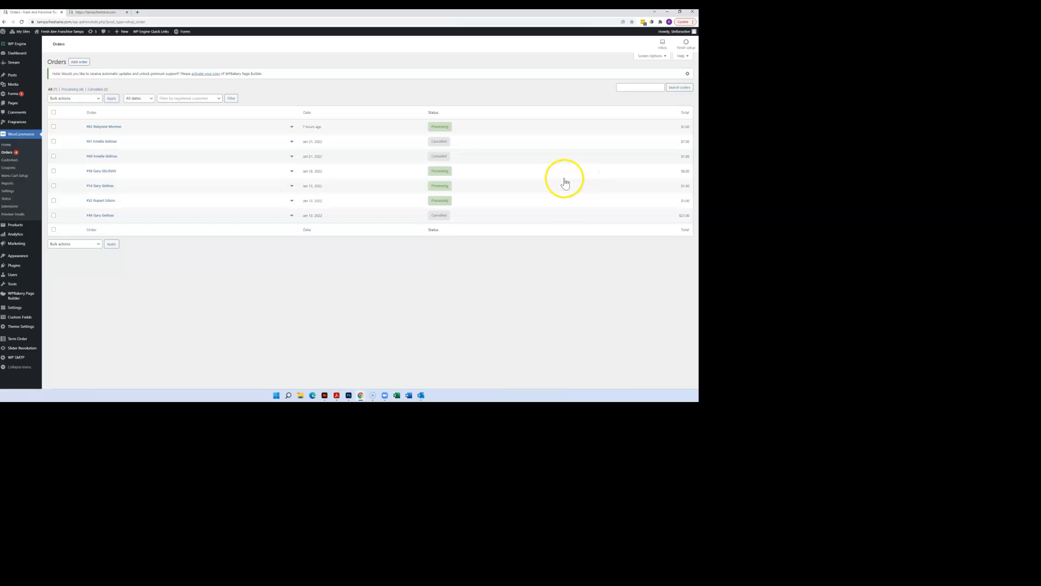
pyautogui.moveTo(433, 127)
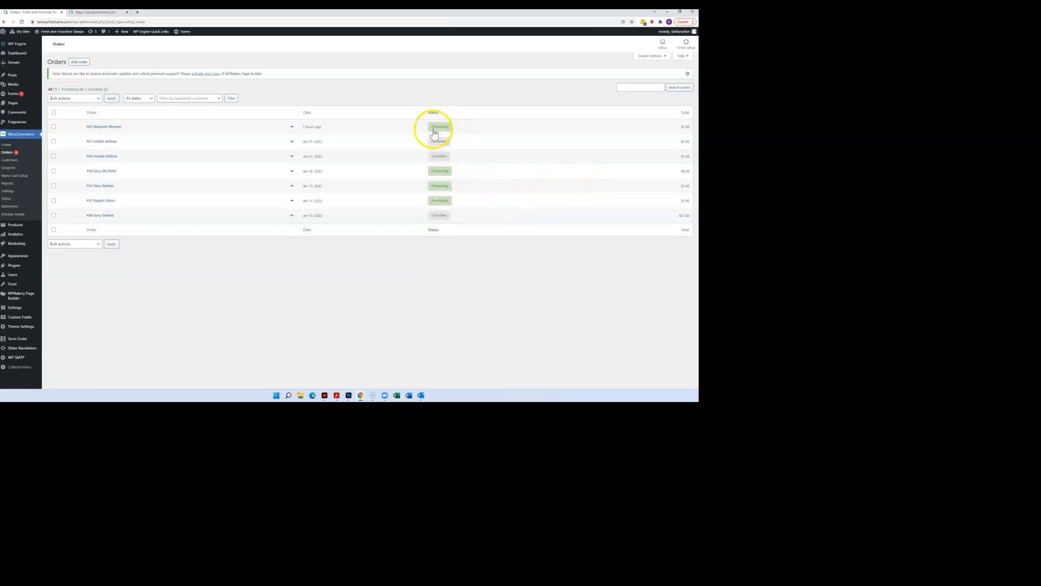
pyautogui.moveTo(399, 216)
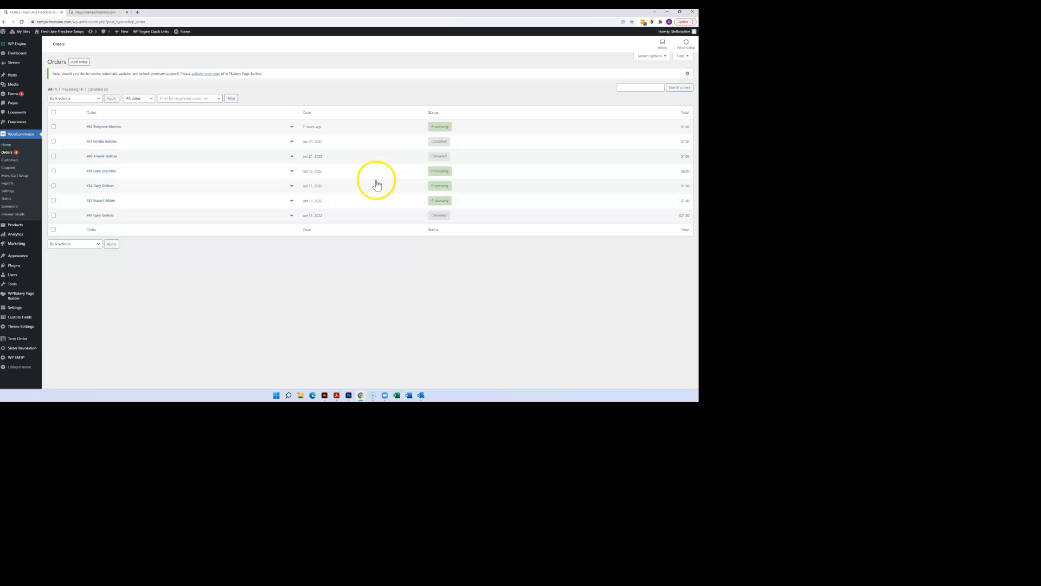
pyautogui.moveTo(243, 130)
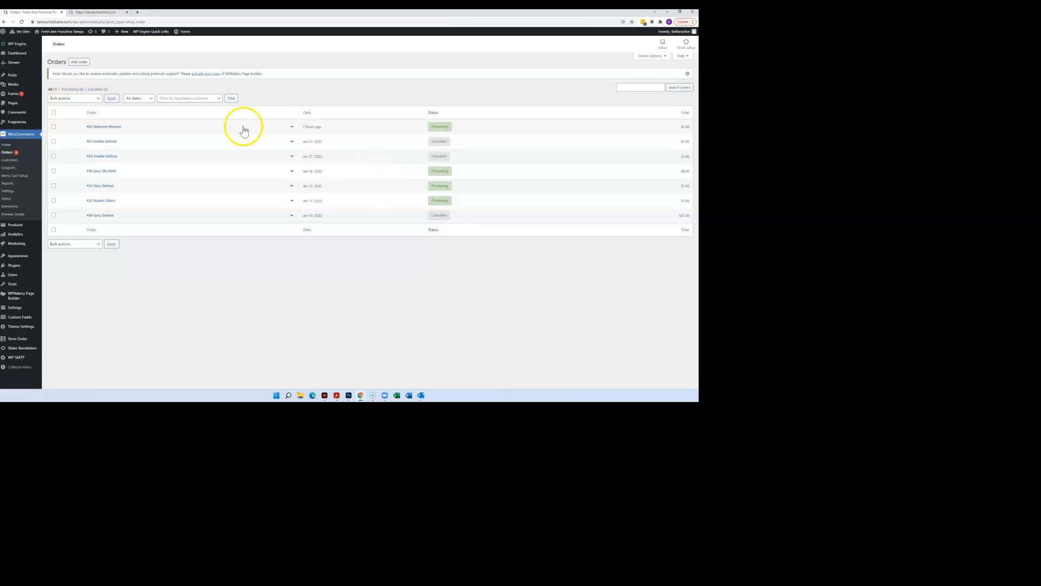
pyautogui.moveTo(448, 251)
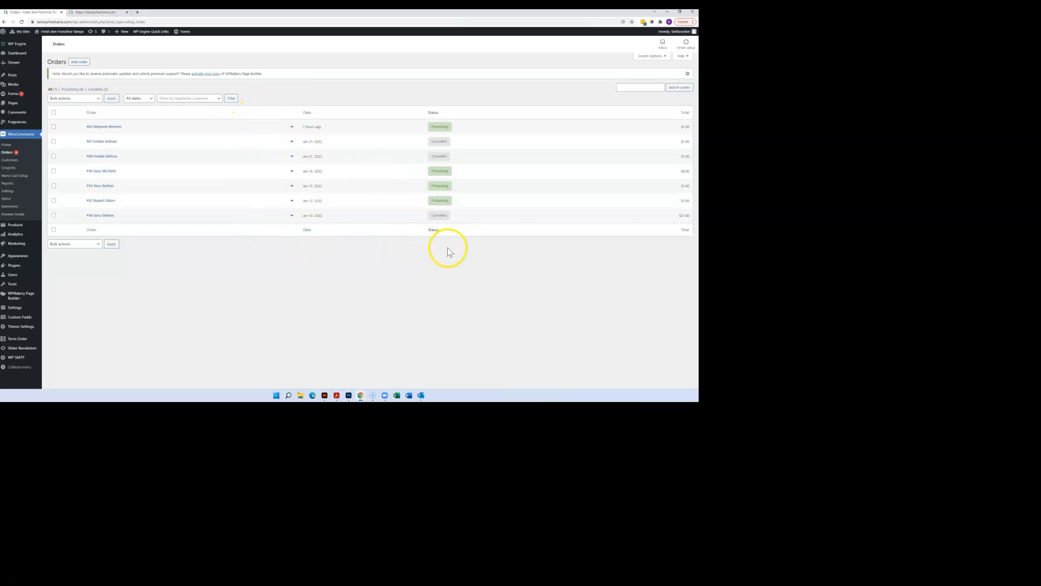
pyautogui.moveTo(105, 208)
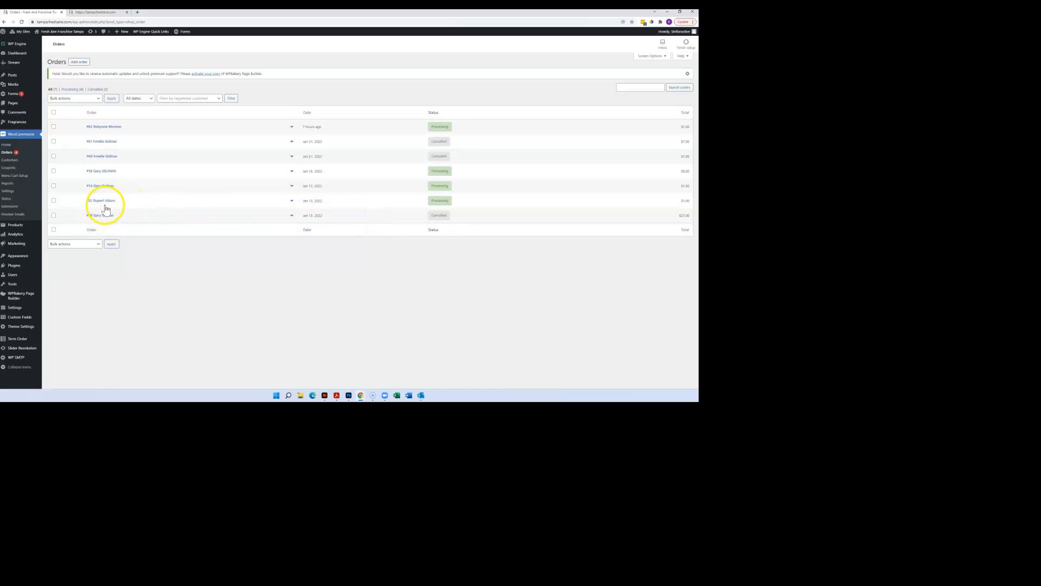
pyautogui.moveTo(102, 200)
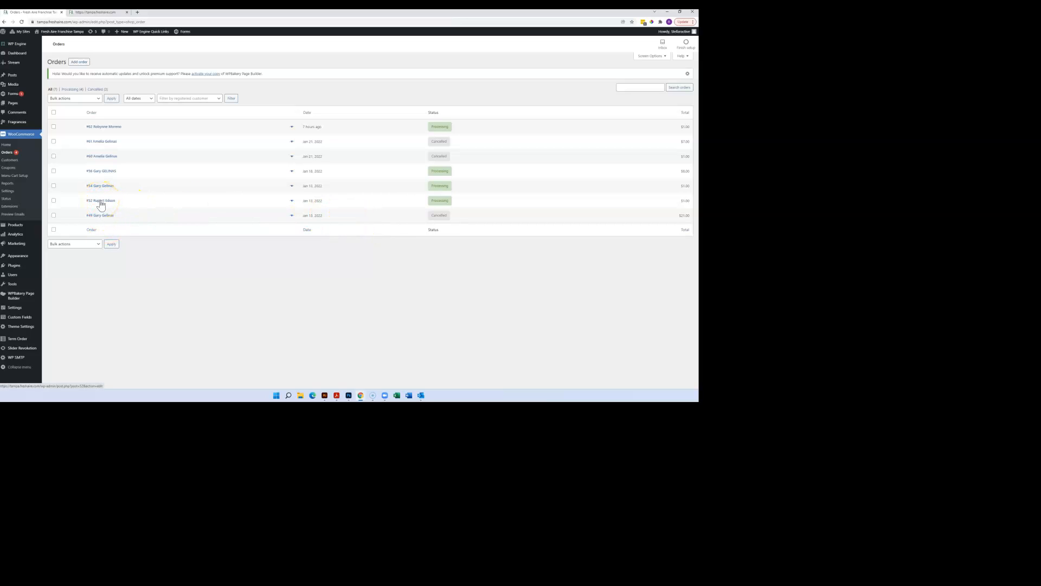
# Change order #52's status from Processing to Completed on its Edit order page.
pyautogui.click(100, 200)
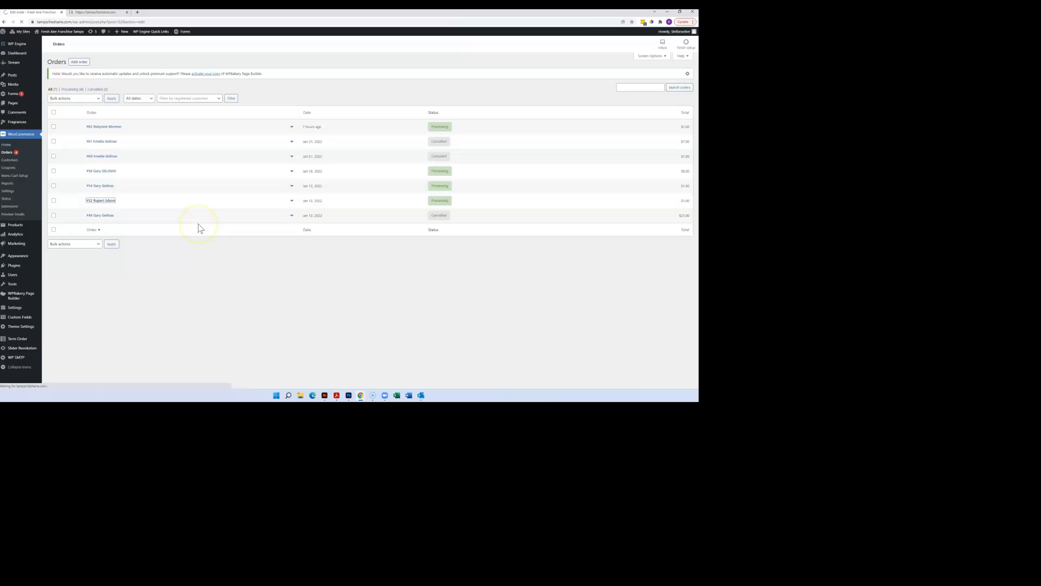
pyautogui.click(100, 200)
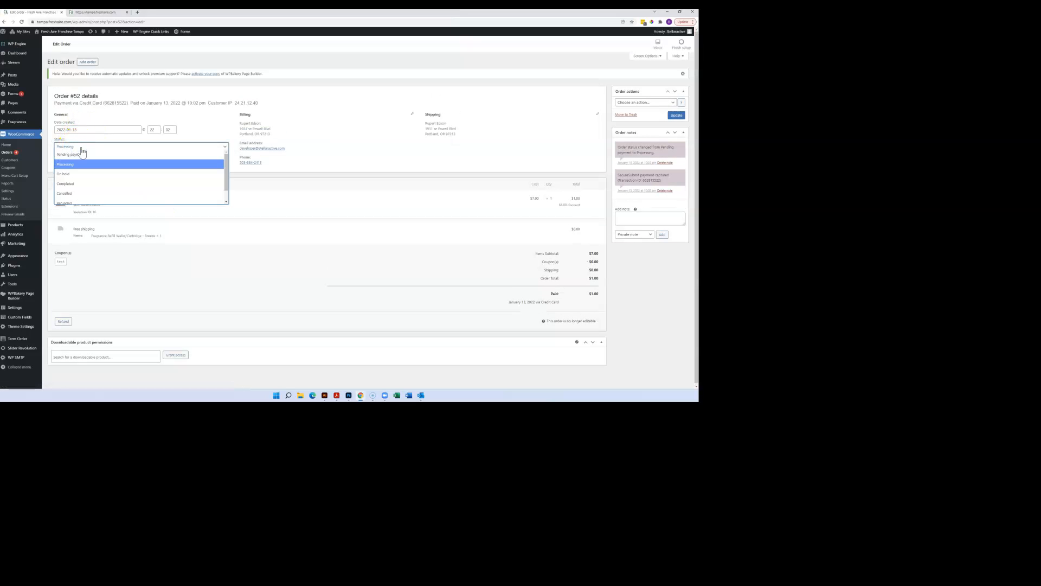
pyautogui.moveTo(73, 169)
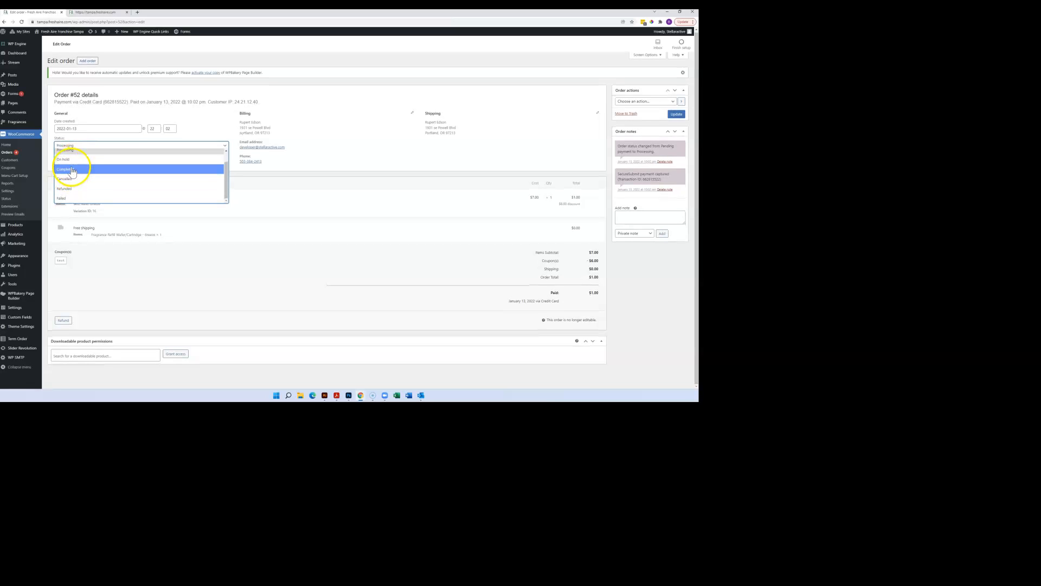
pyautogui.click(72, 168)
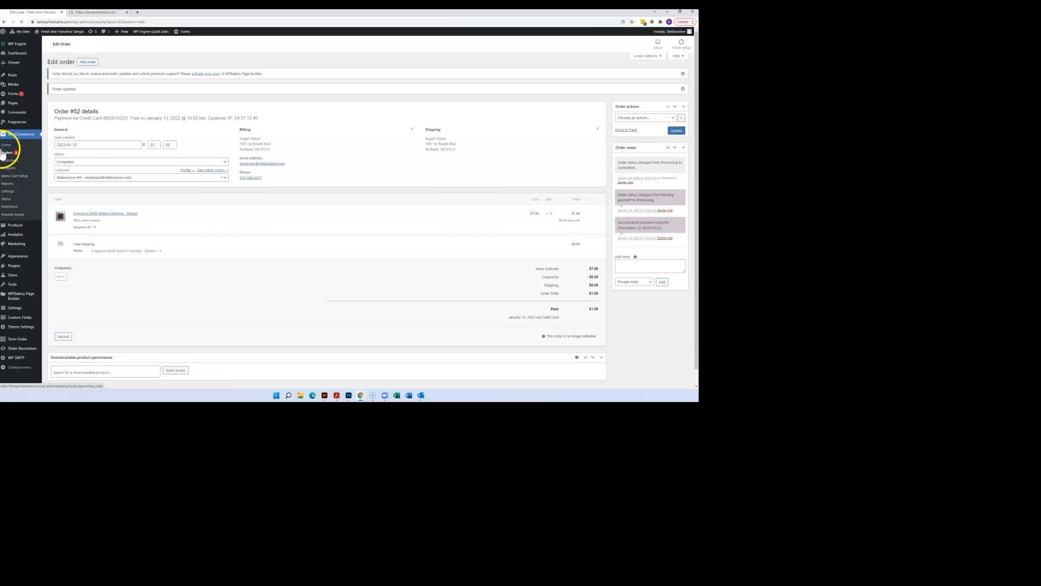
# View the Orders list where #52 now reads Completed, then pick order #54.
pyautogui.click(7, 151)
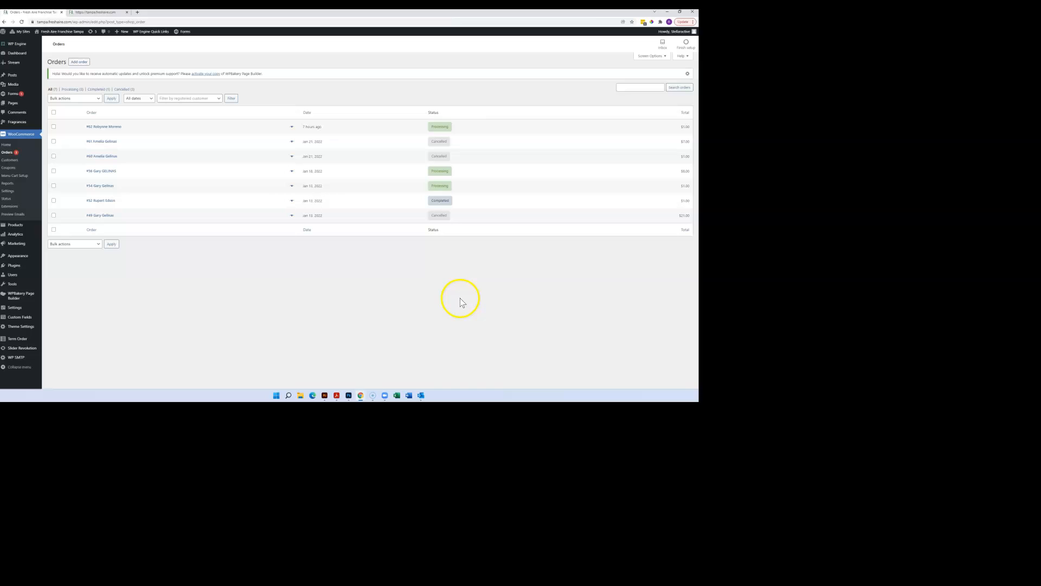
pyautogui.moveTo(361, 193)
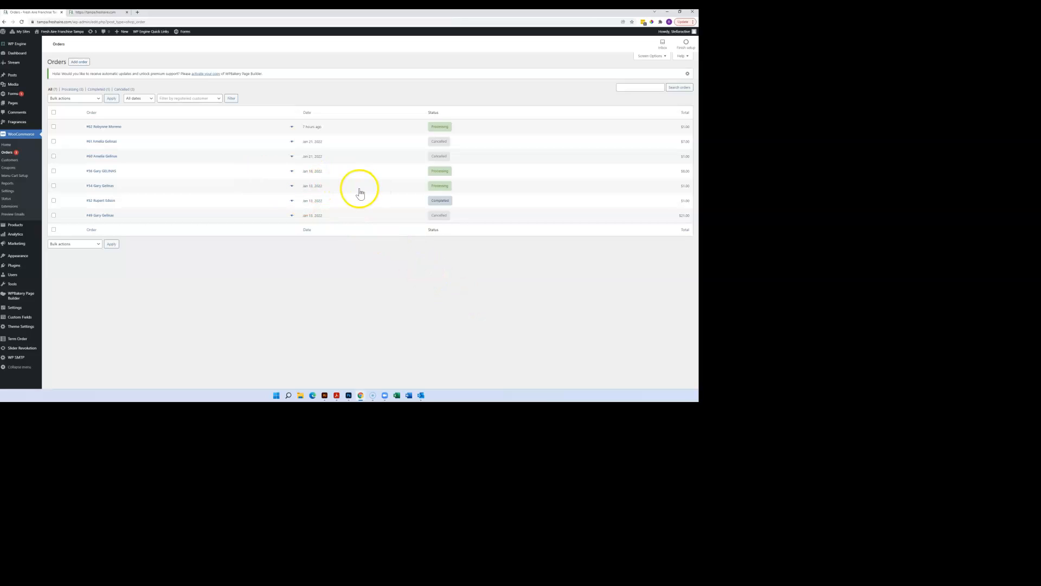
pyautogui.moveTo(447, 279)
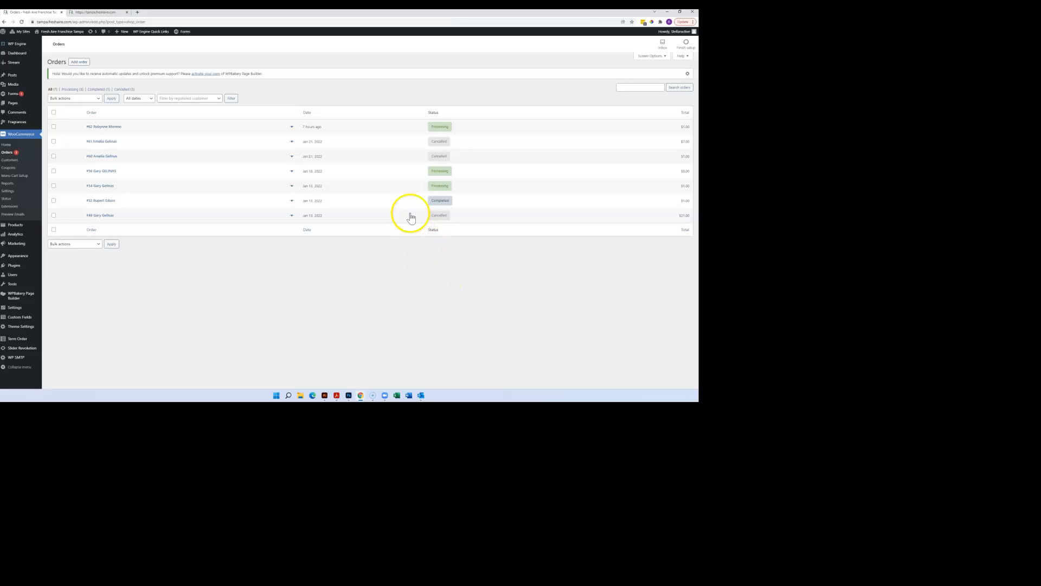
pyautogui.moveTo(432, 198)
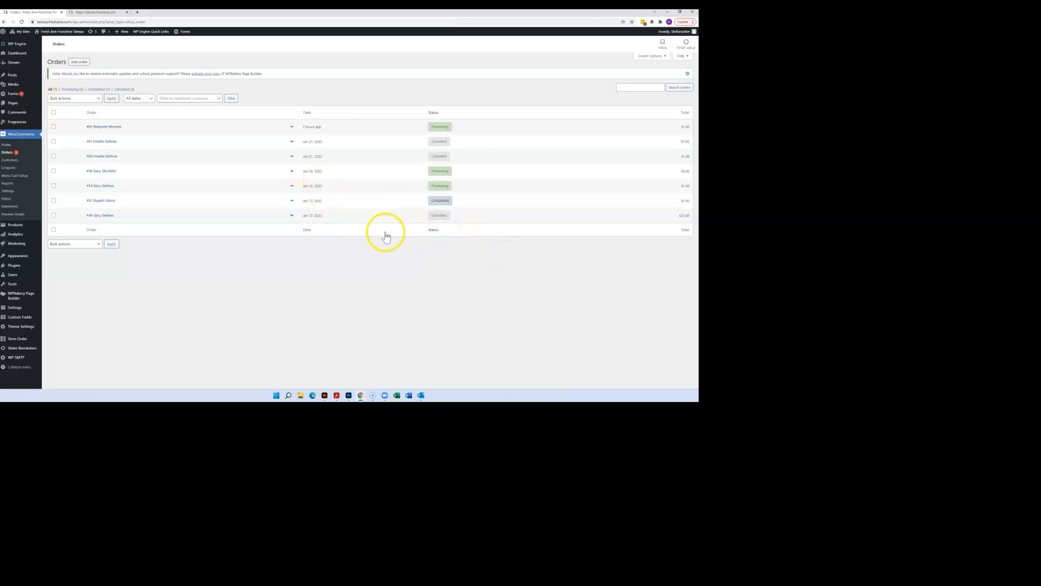
pyautogui.moveTo(136, 206)
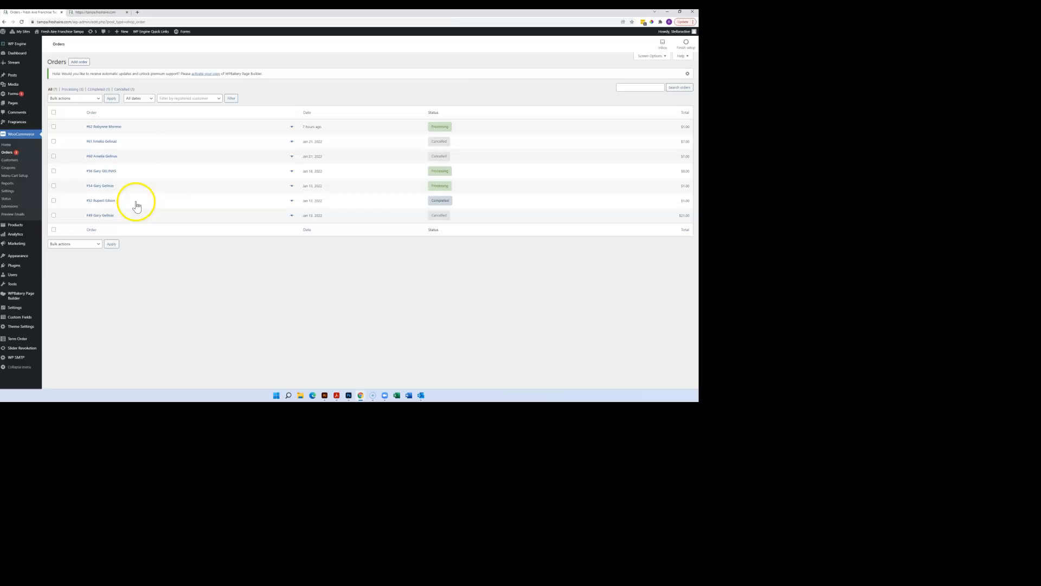
pyautogui.click(100, 185)
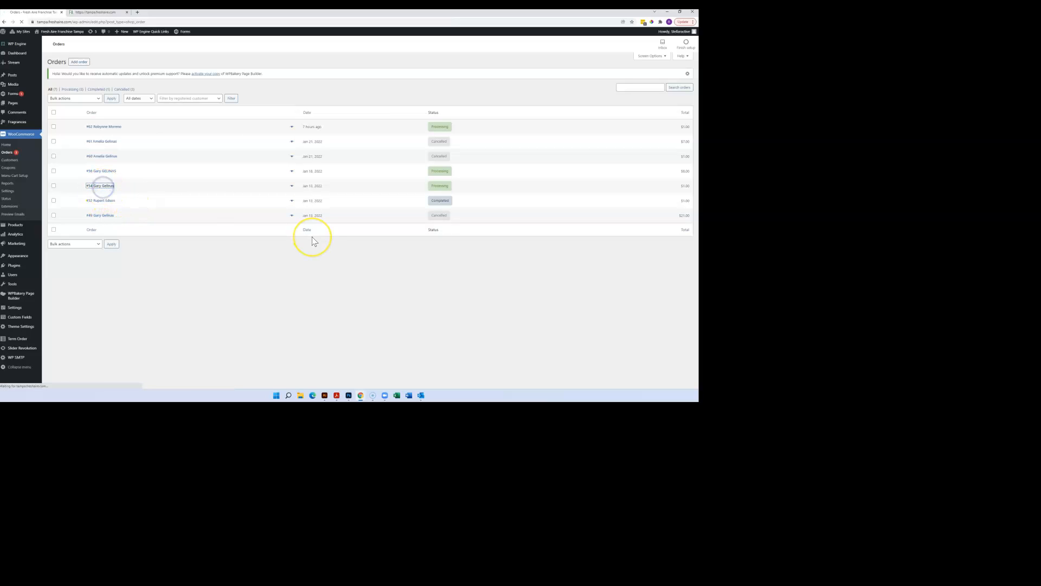
# Load order #54's Edit order page, still showing Processing with billing and item details.
pyautogui.click(98, 185)
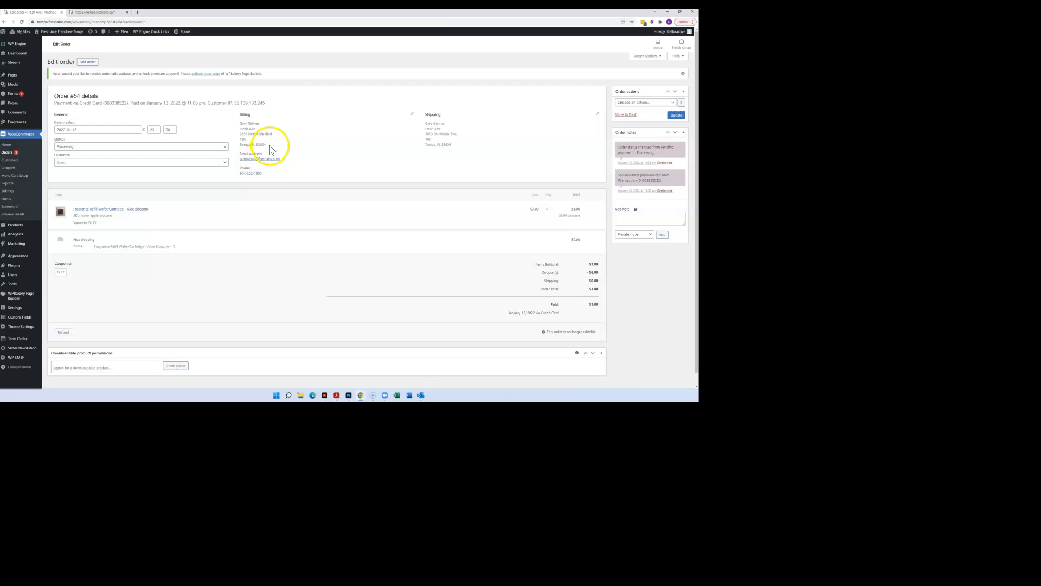
pyautogui.moveTo(231, 236)
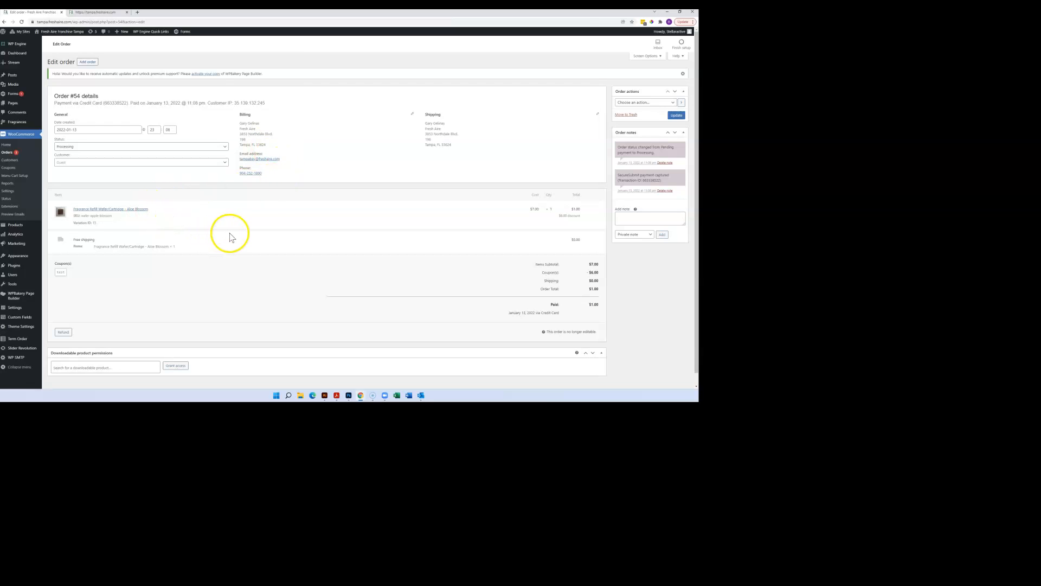
pyautogui.moveTo(612, 335)
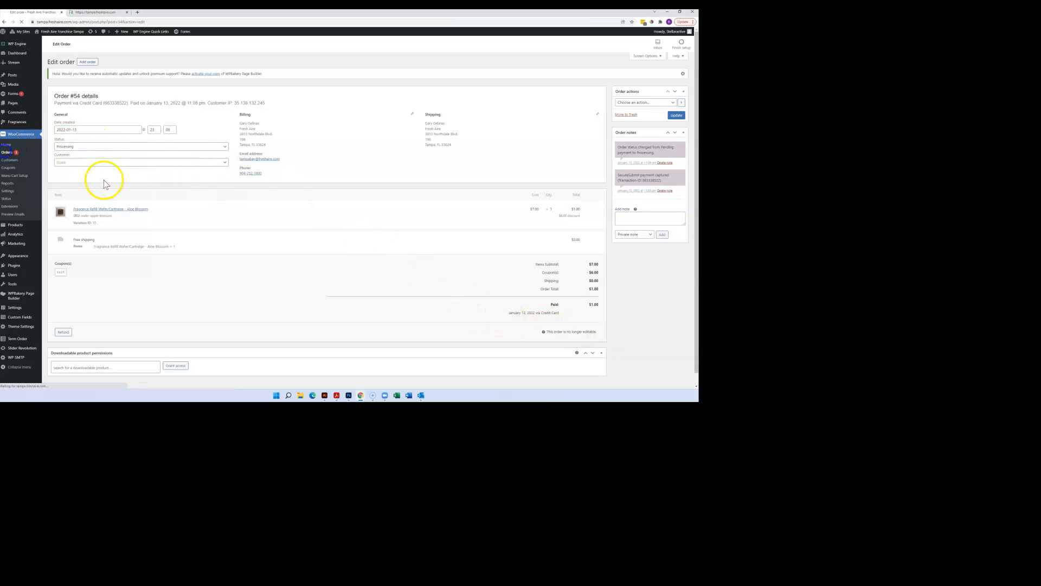
# View the Orders list with #54 still Processing, then pick the newest order #62.
pyautogui.click(7, 152)
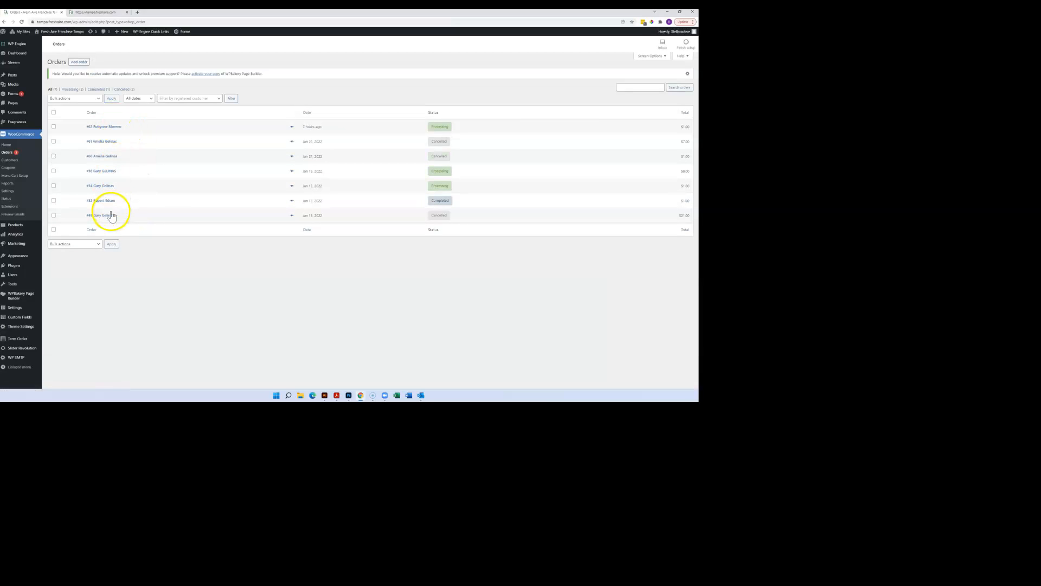
pyautogui.moveTo(157, 364)
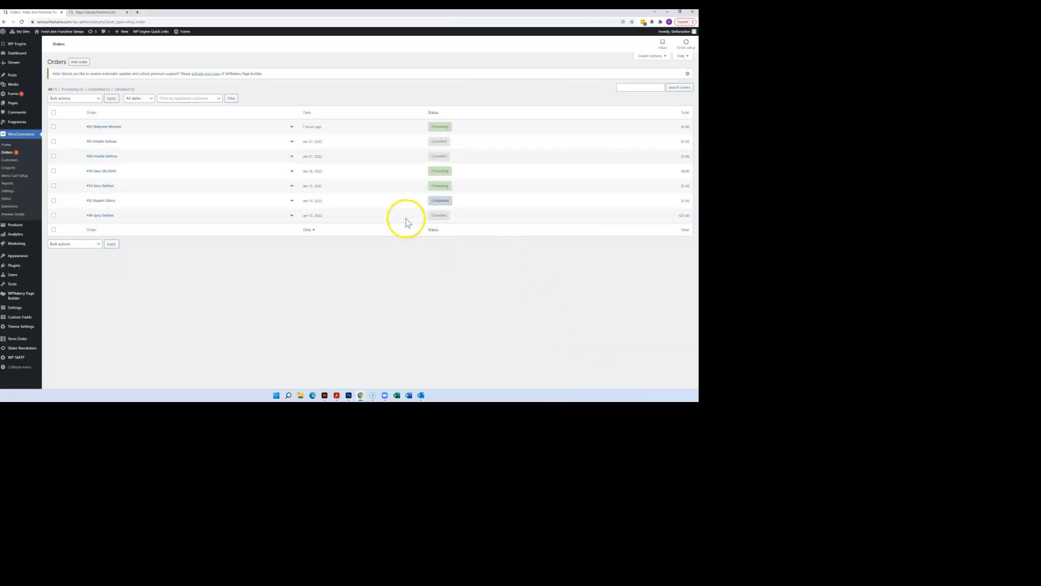
pyautogui.moveTo(610, 350)
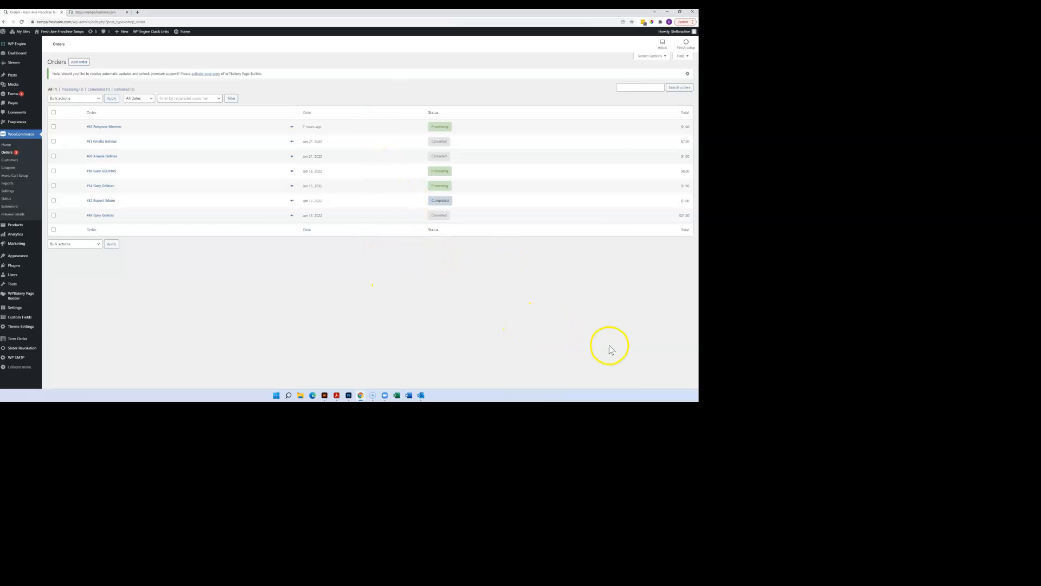
pyautogui.moveTo(637, 354)
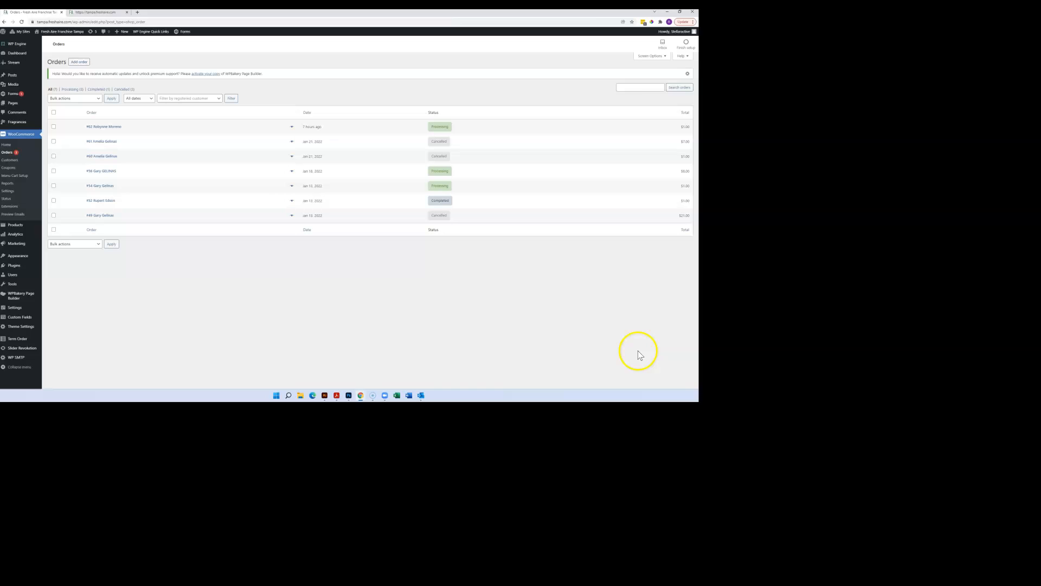
pyautogui.moveTo(218, 142)
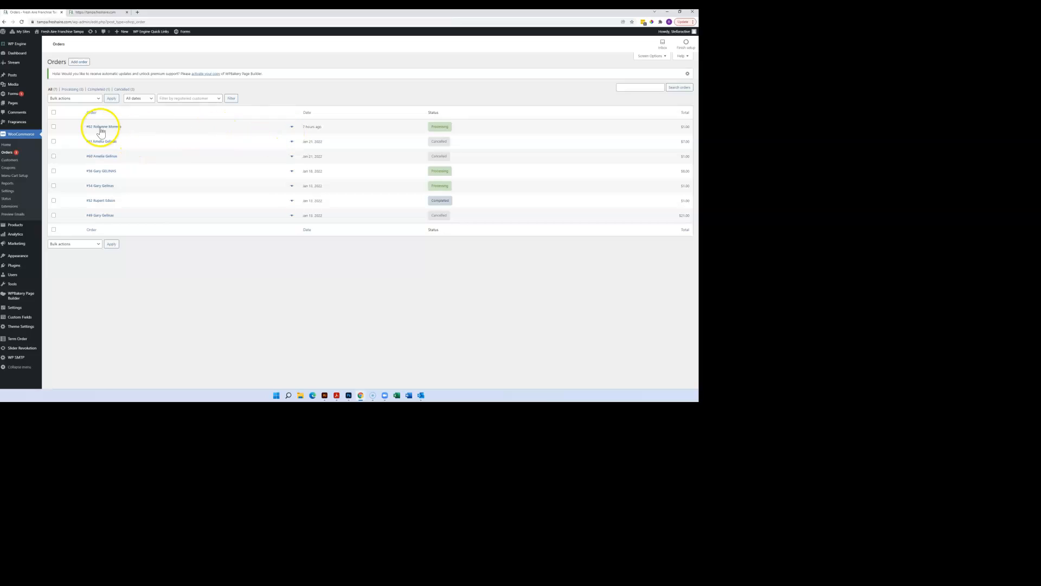
pyautogui.moveTo(325, 130)
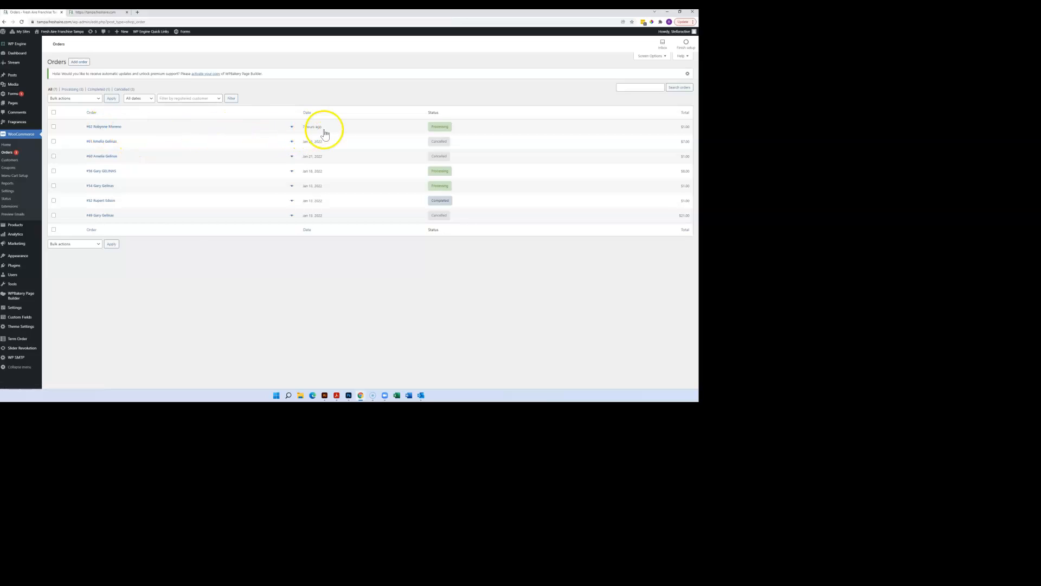
pyautogui.moveTo(314, 149)
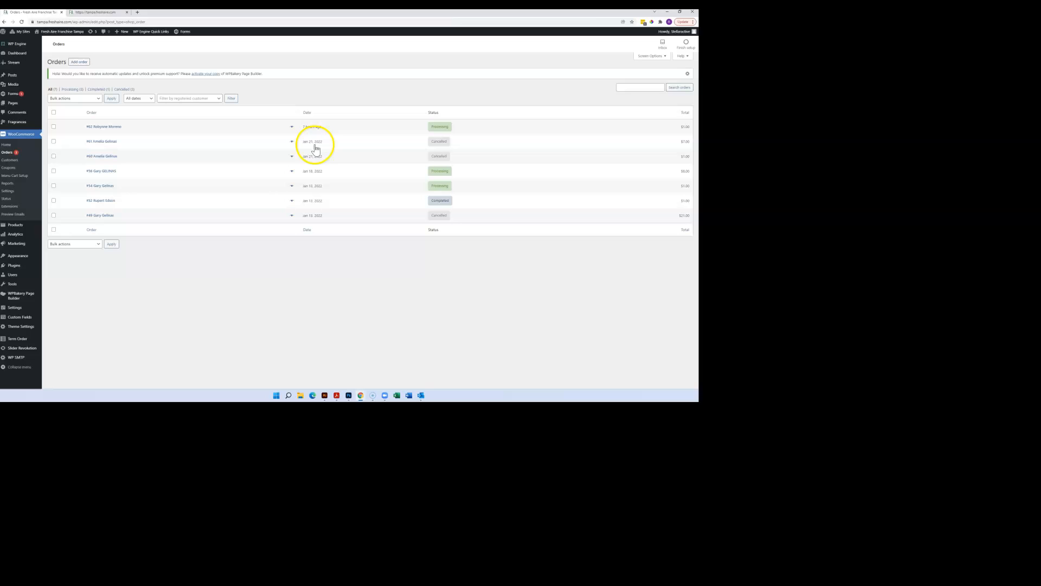
pyautogui.moveTo(410, 310)
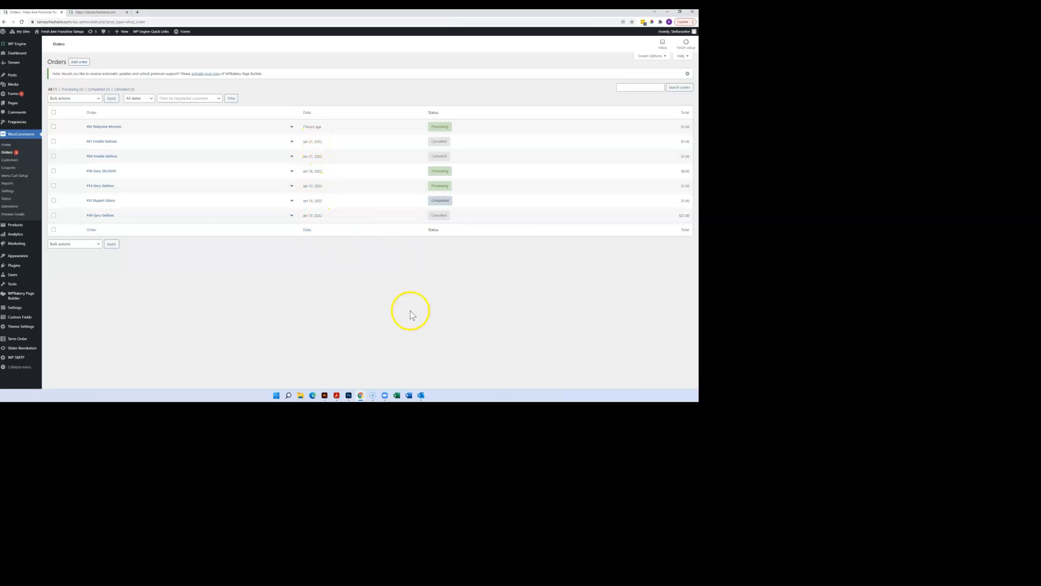
pyautogui.moveTo(410, 314)
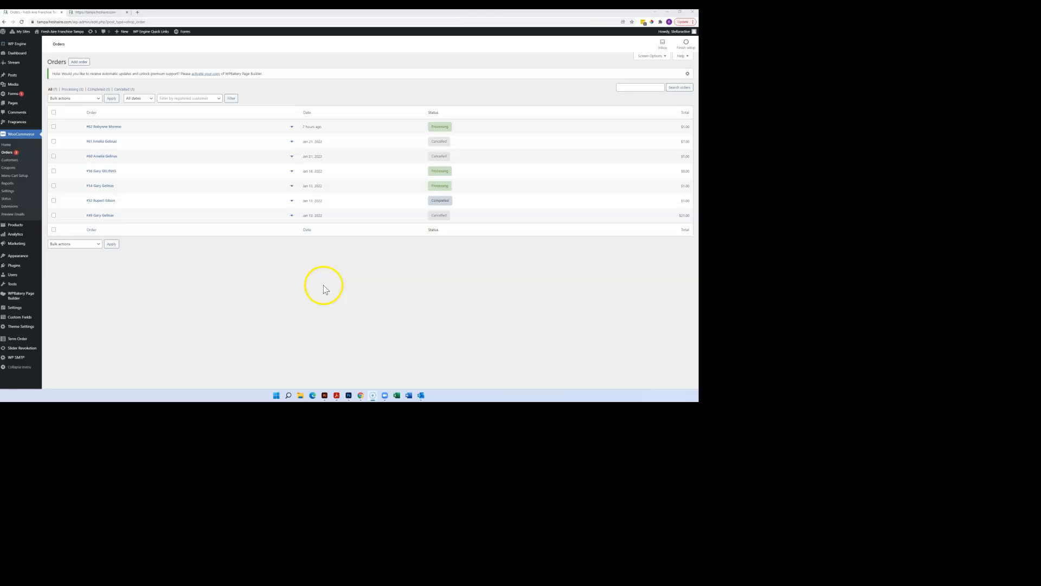
pyautogui.moveTo(323, 287)
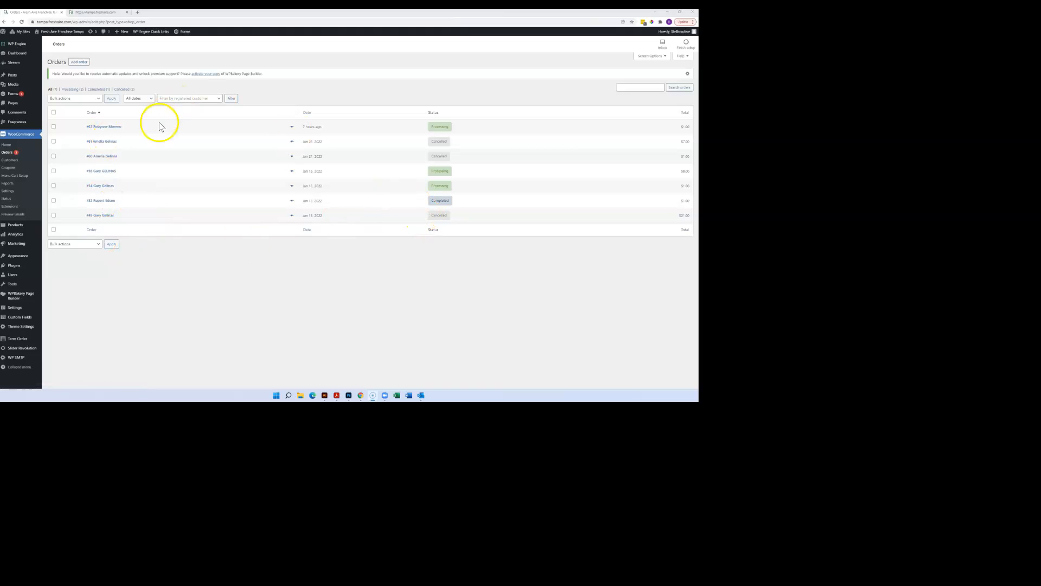
pyautogui.click(104, 126)
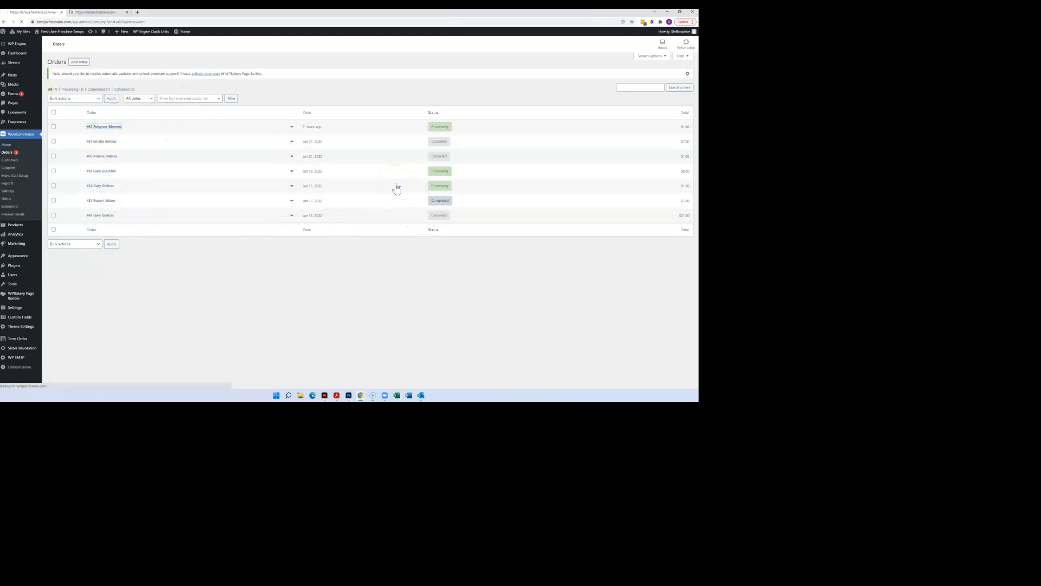
# Load order #62's Edit order page, still Processing, and reload it.
pyautogui.click(103, 126)
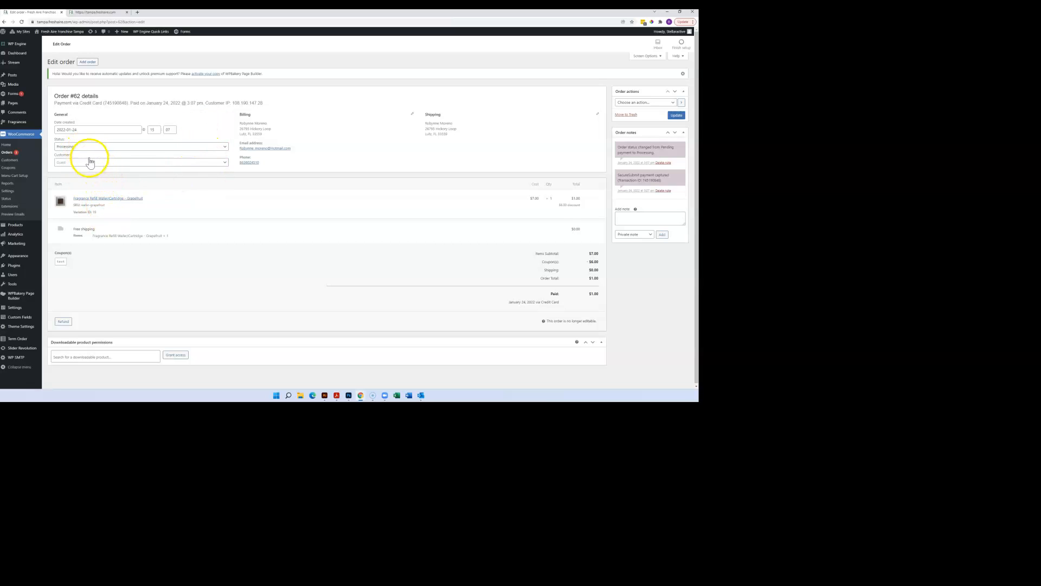
pyautogui.click(140, 146)
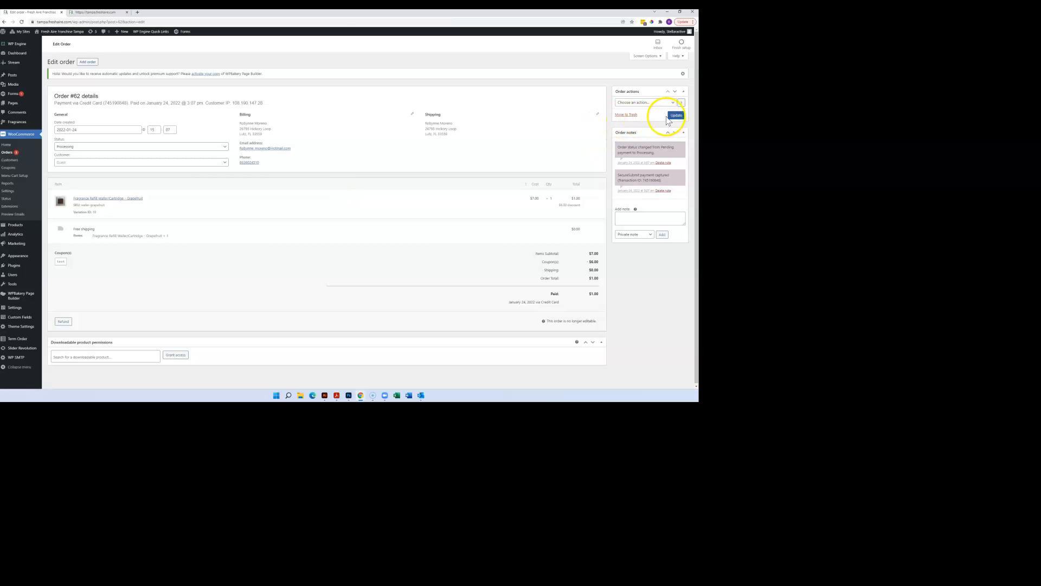
pyautogui.click(676, 115)
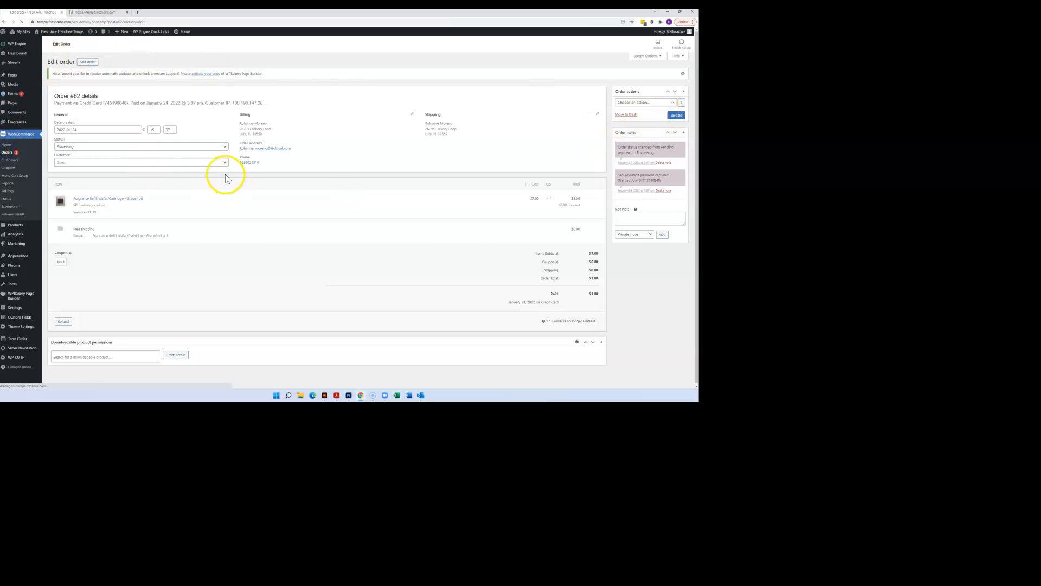
# Reload the Orders list with #62 still Processing alongside the other orders.
pyautogui.click(7, 152)
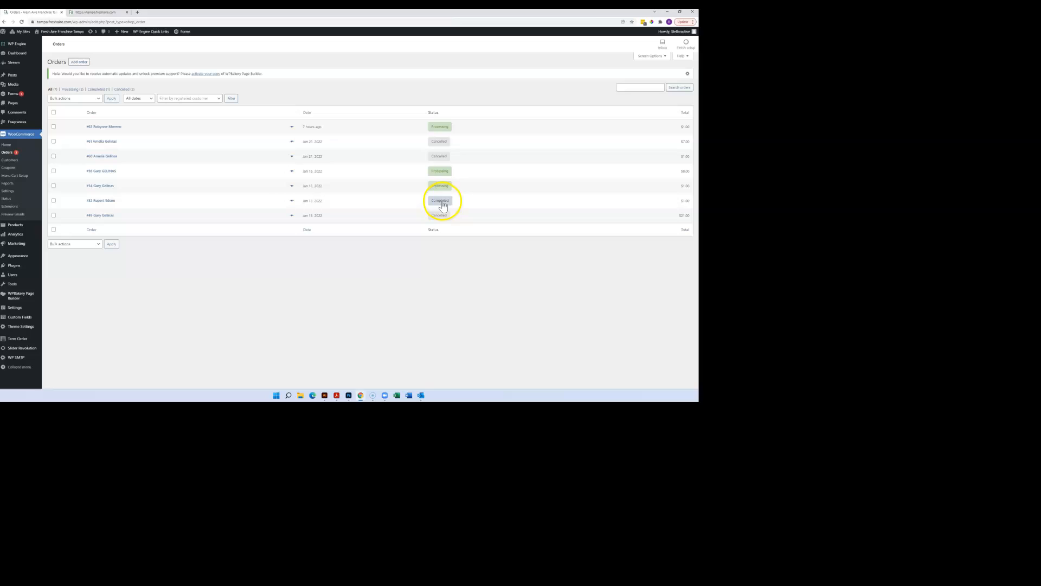
pyautogui.moveTo(440, 170)
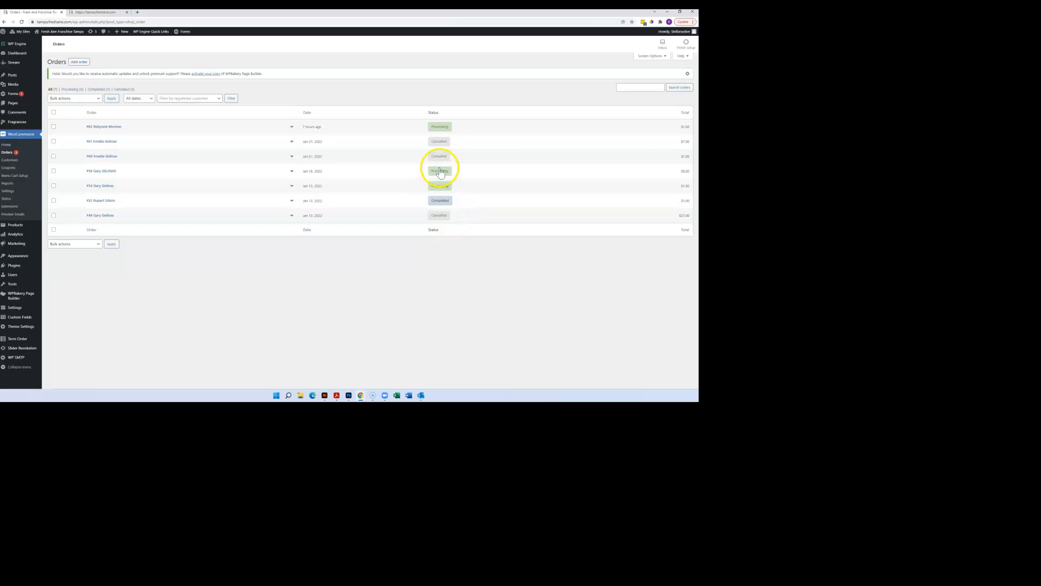